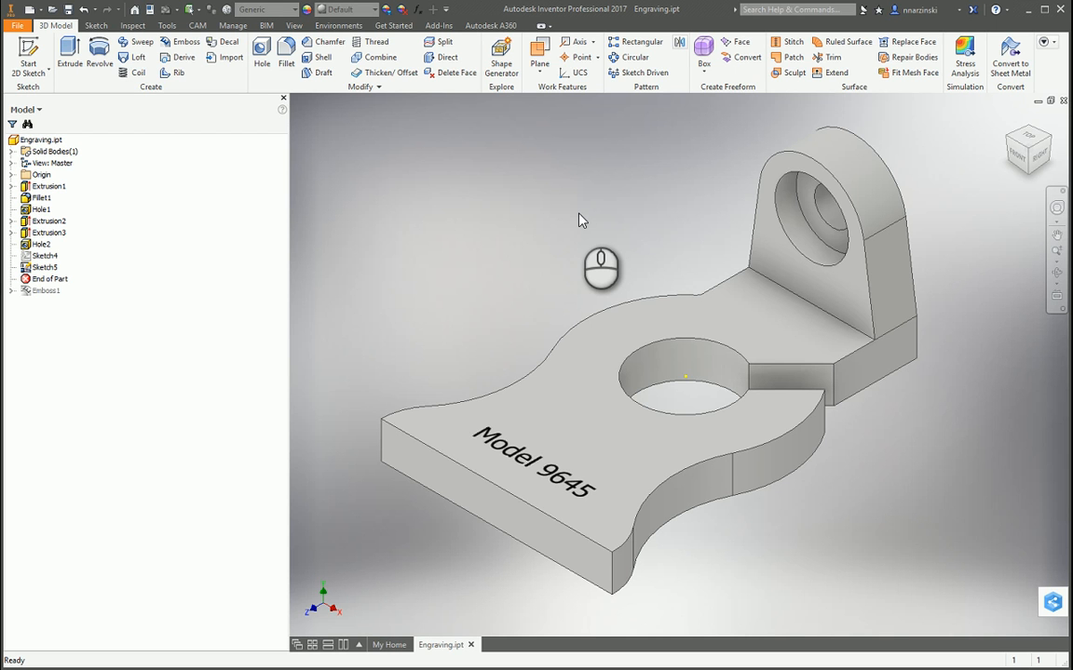
mouse_move(493, 415)
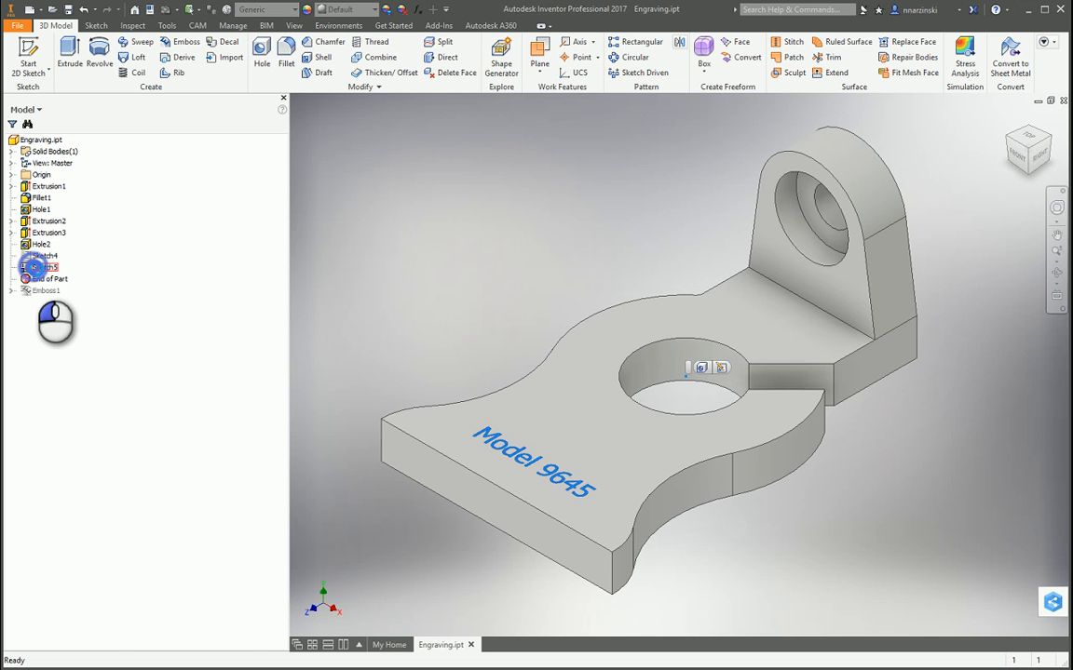
Step: Start a 2D Engrave operation in CAM and choose the 1/4-inch 45° chamfer mill as its tool
double_click(47, 267)
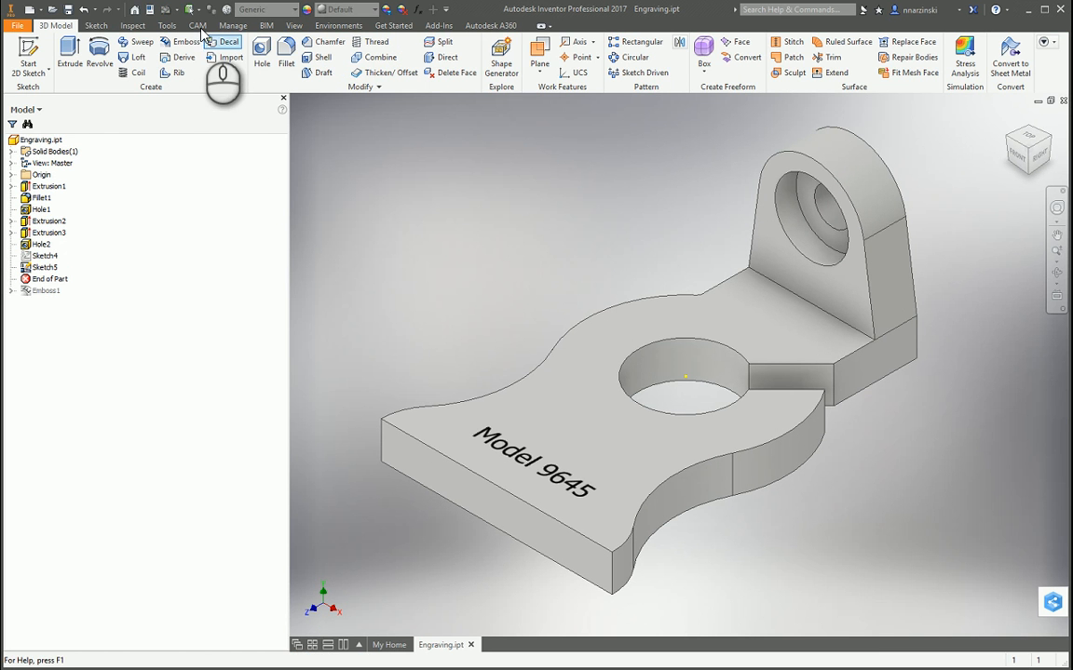
click(196, 25)
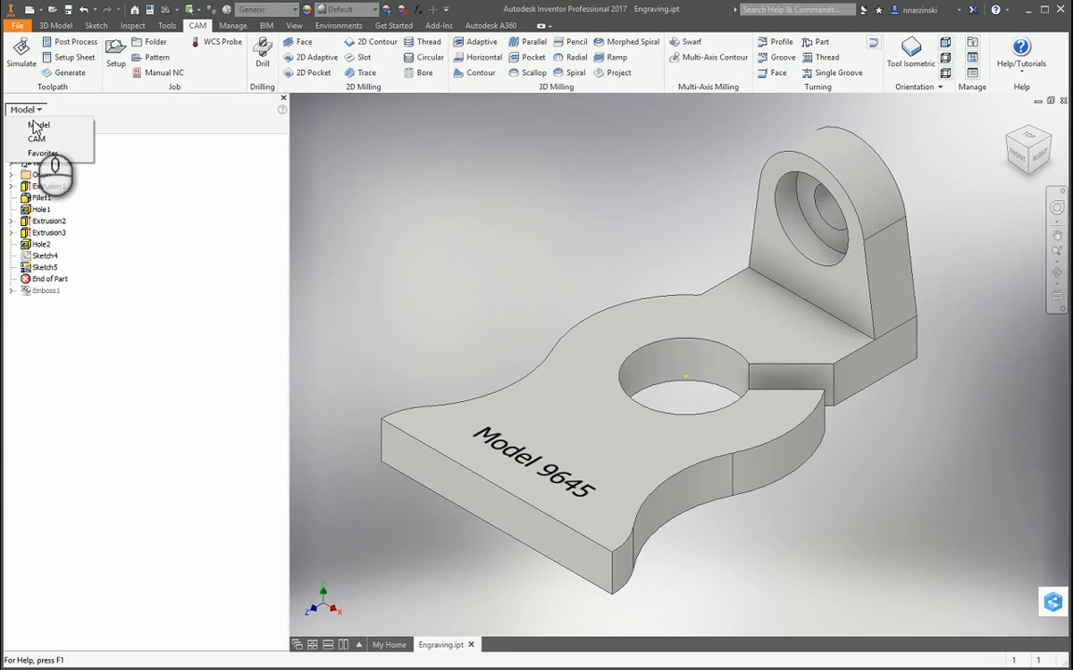
click(38, 109)
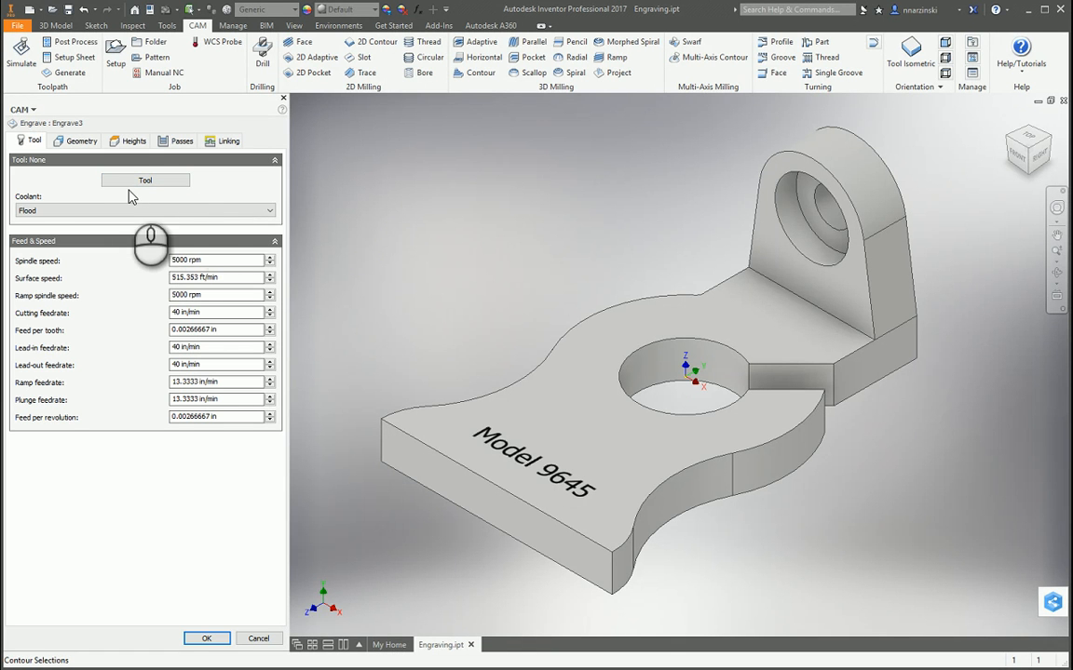
mouse_move(403, 232)
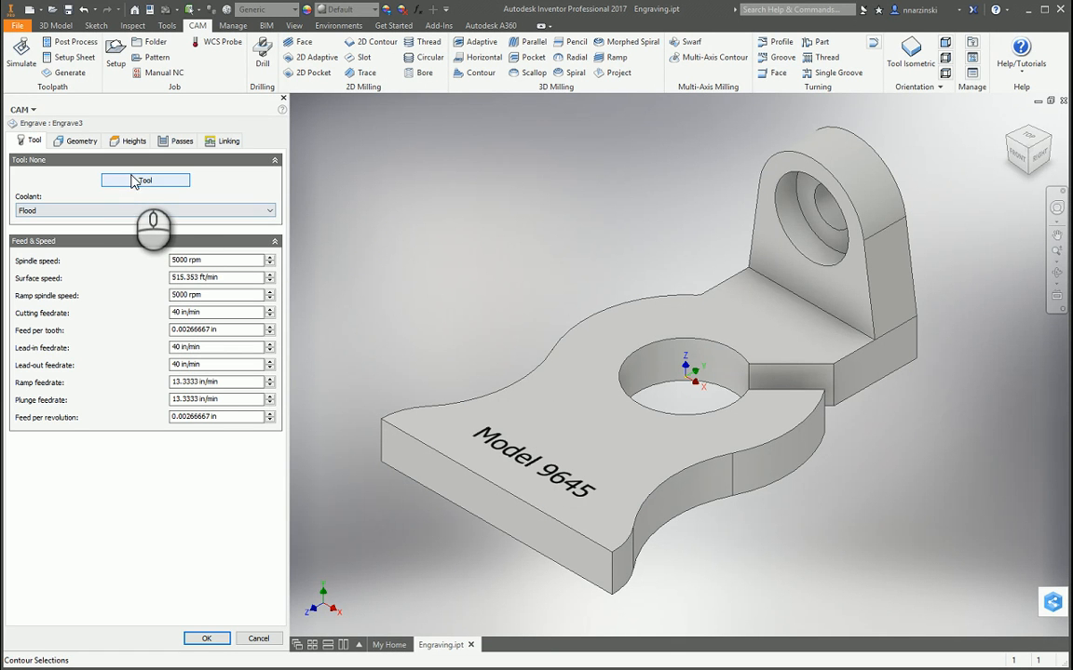
click(145, 180)
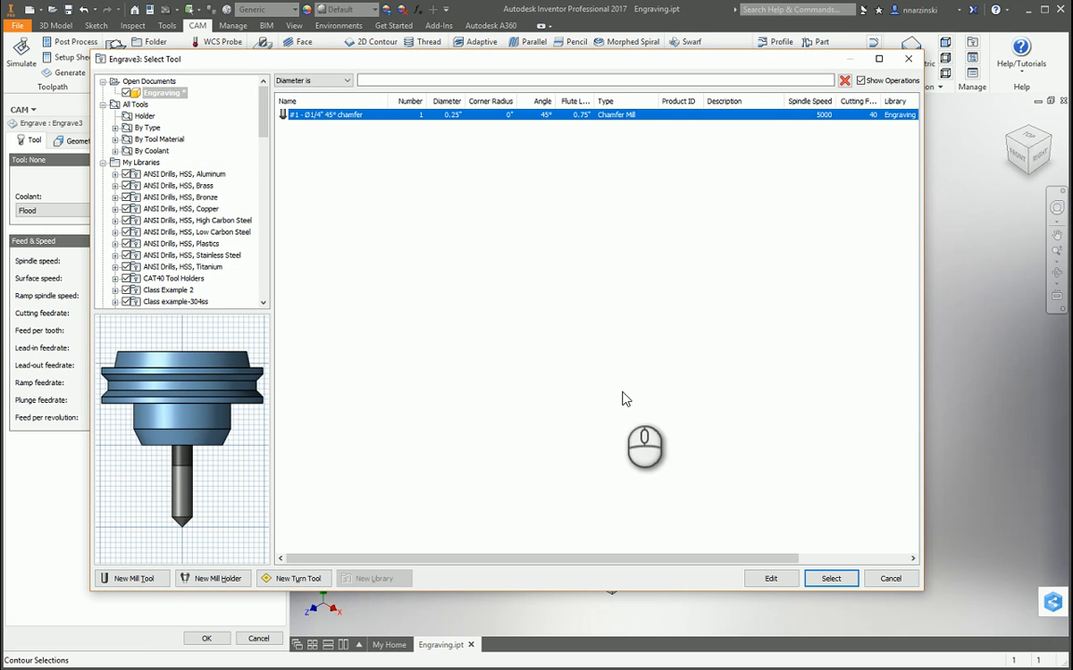
mouse_move(866, 545)
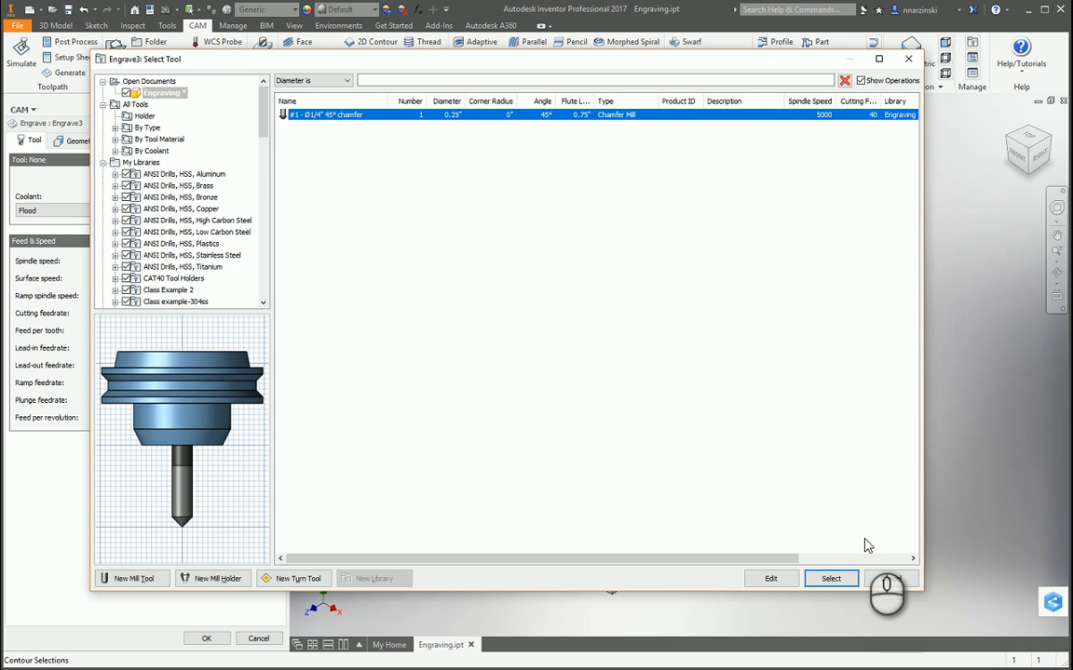
click(829, 578)
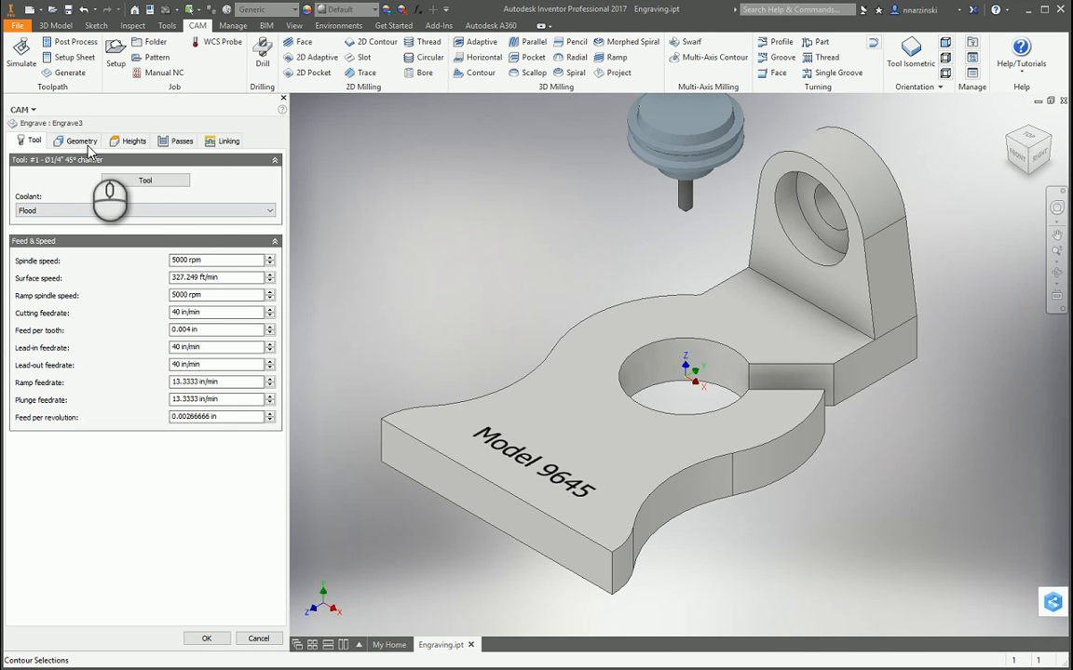
Step: Select the Model 9645 text contours as geometry and generate the Engrave3 toolpath
click(82, 140)
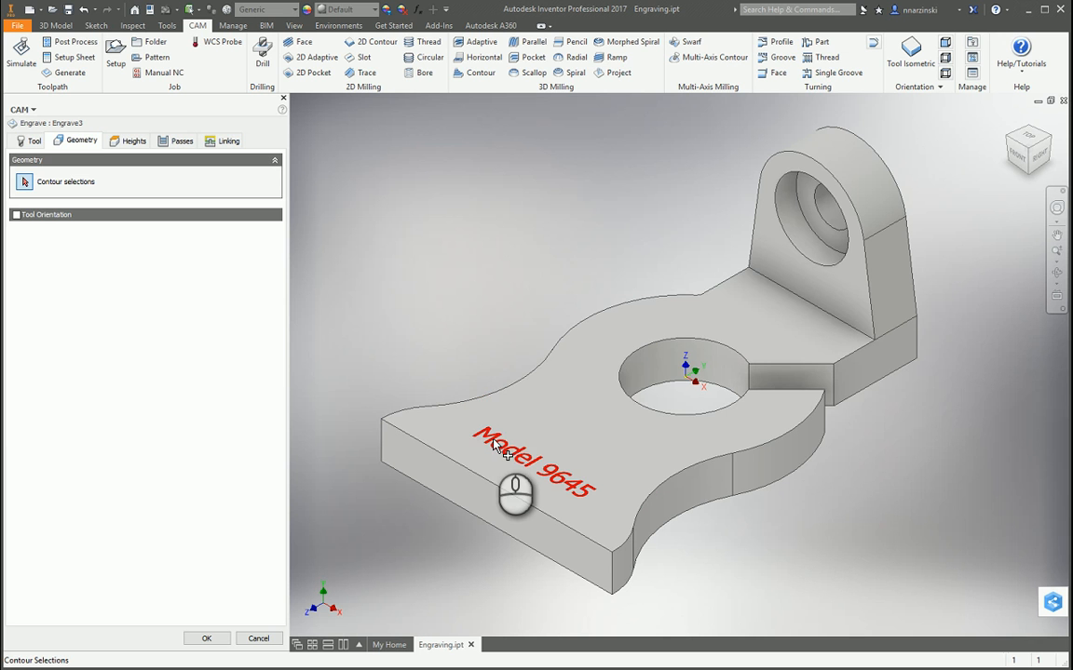
click(536, 456)
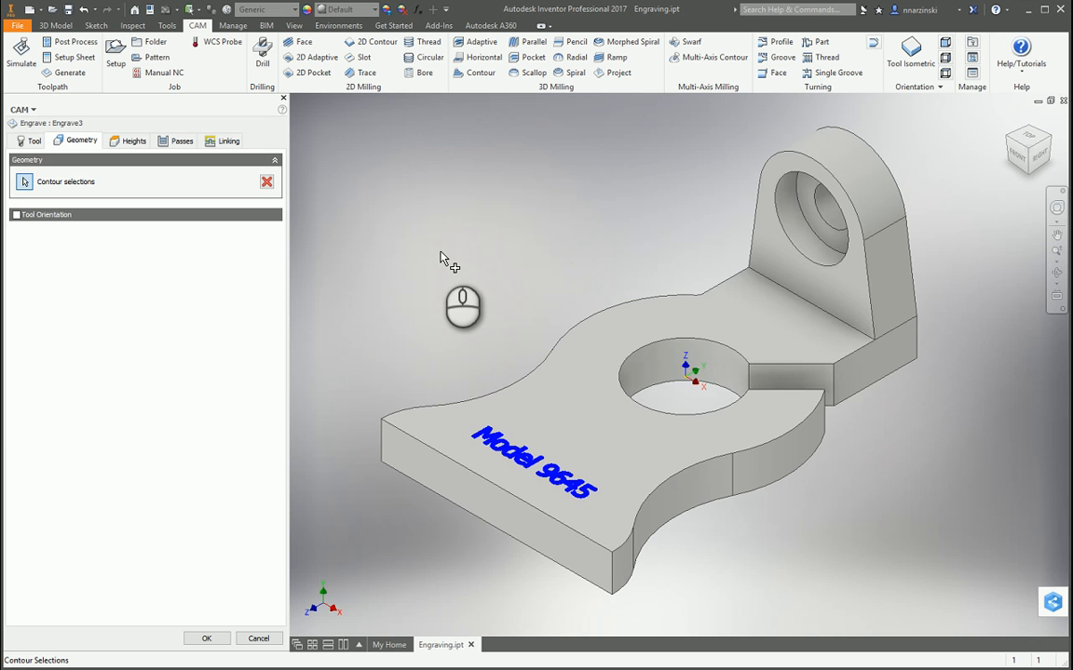
click(205, 639)
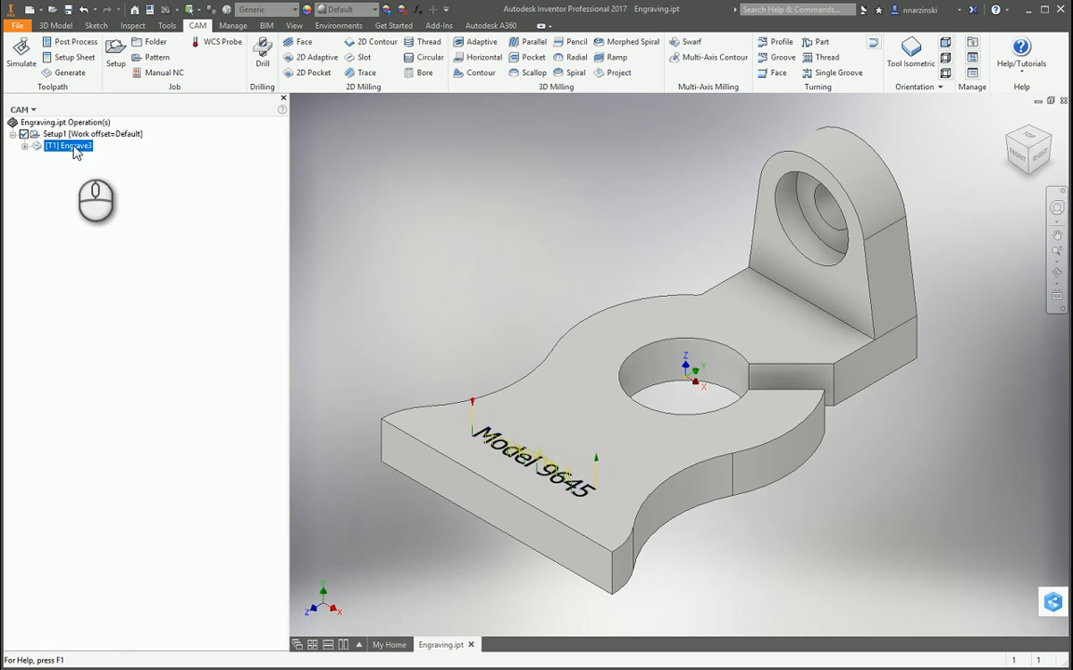
click(21, 54)
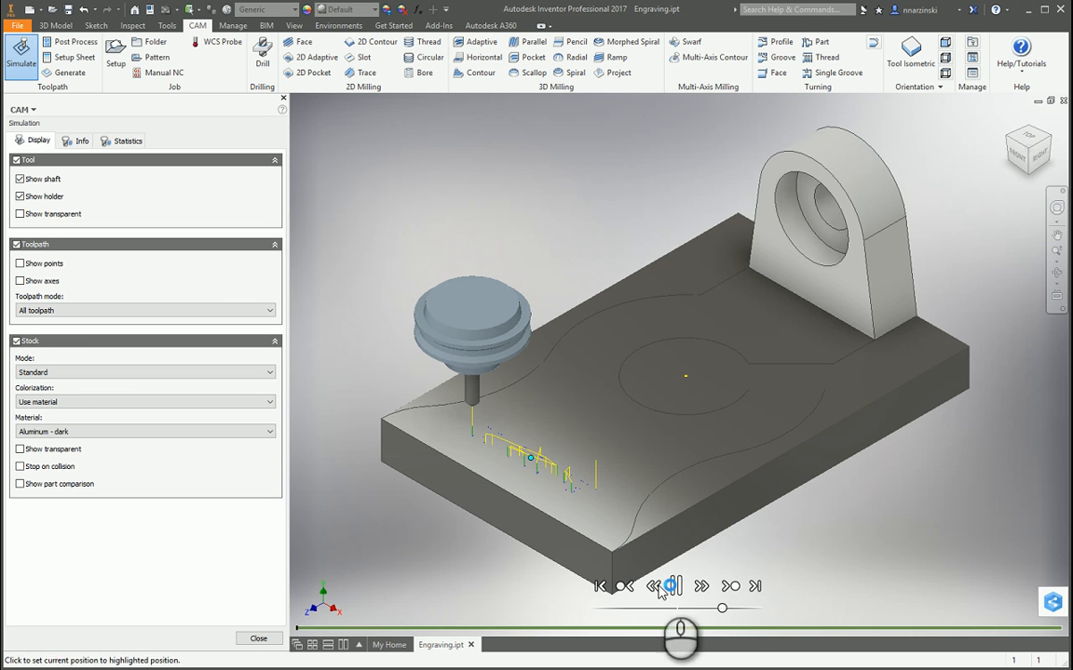
click(668, 586)
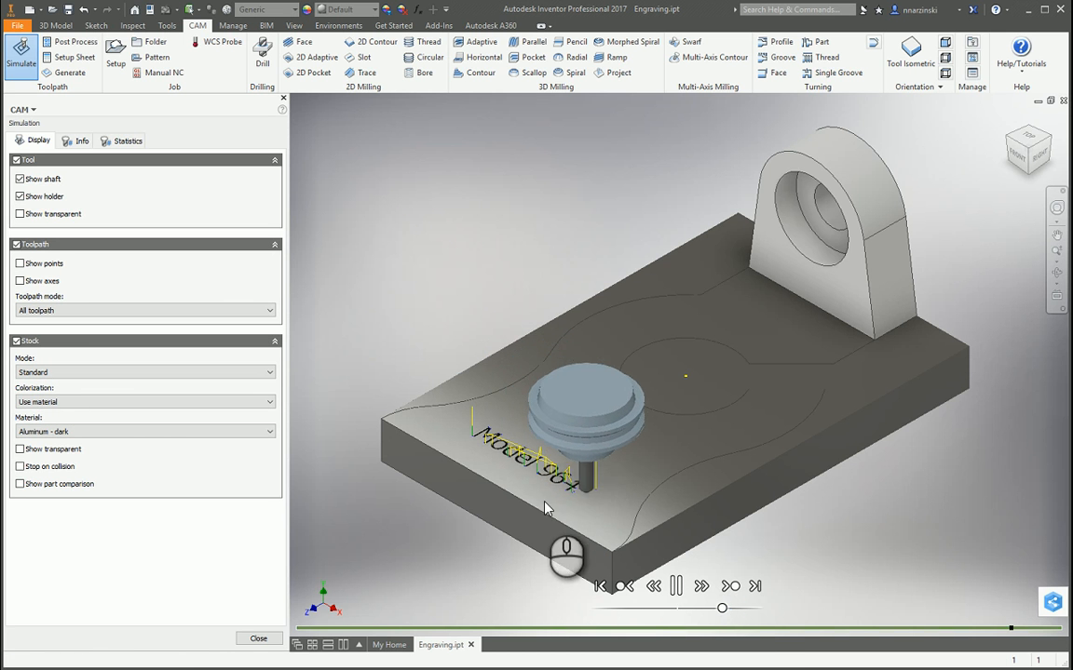
click(676, 586)
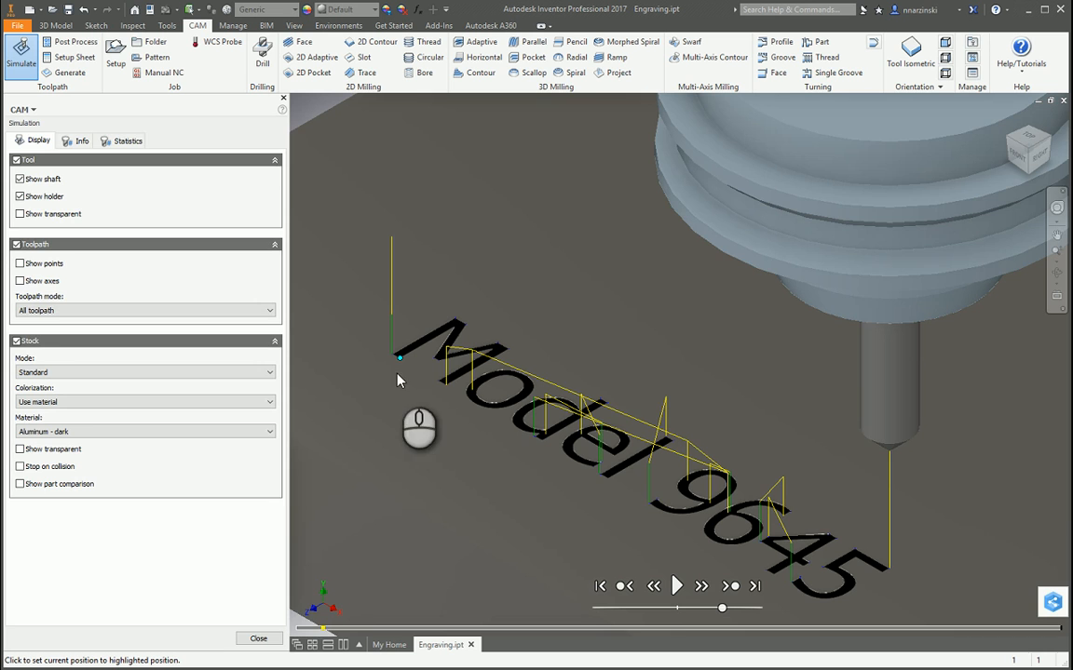
click(258, 639)
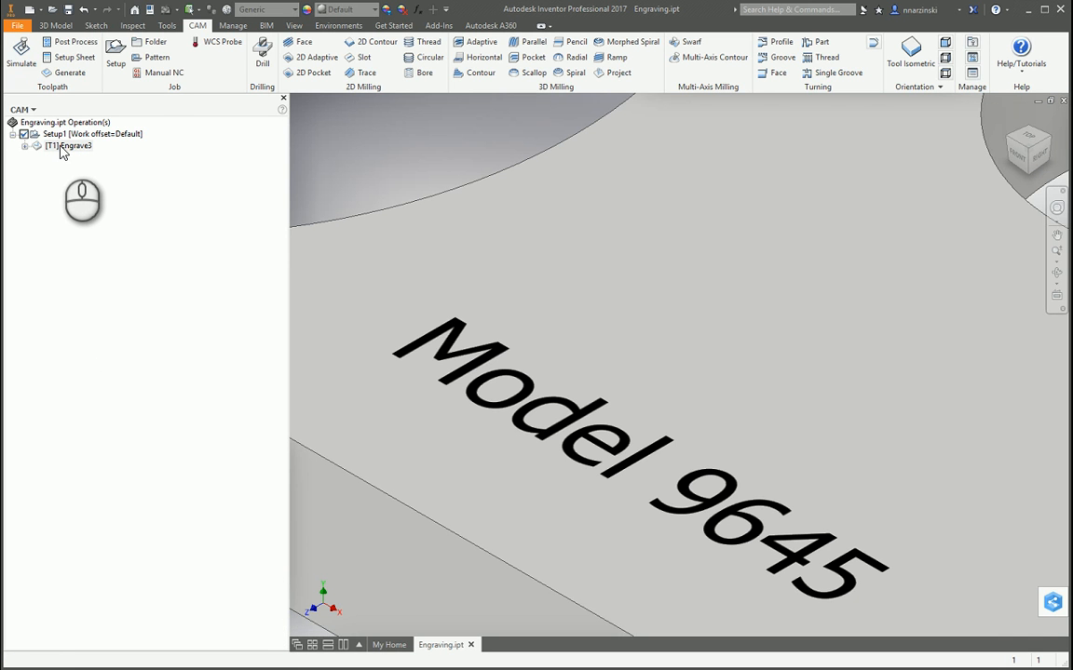
Step: Hide Sketch5 in the Model browser to reveal the cut letters, then return to the CAM browser
click(32, 109)
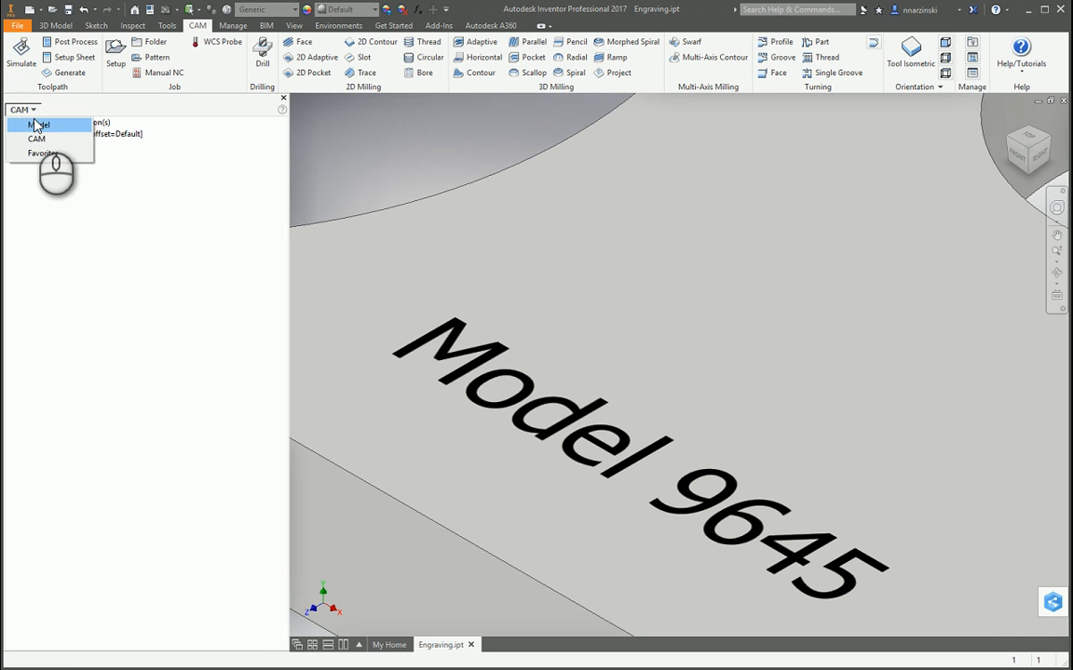
click(37, 124)
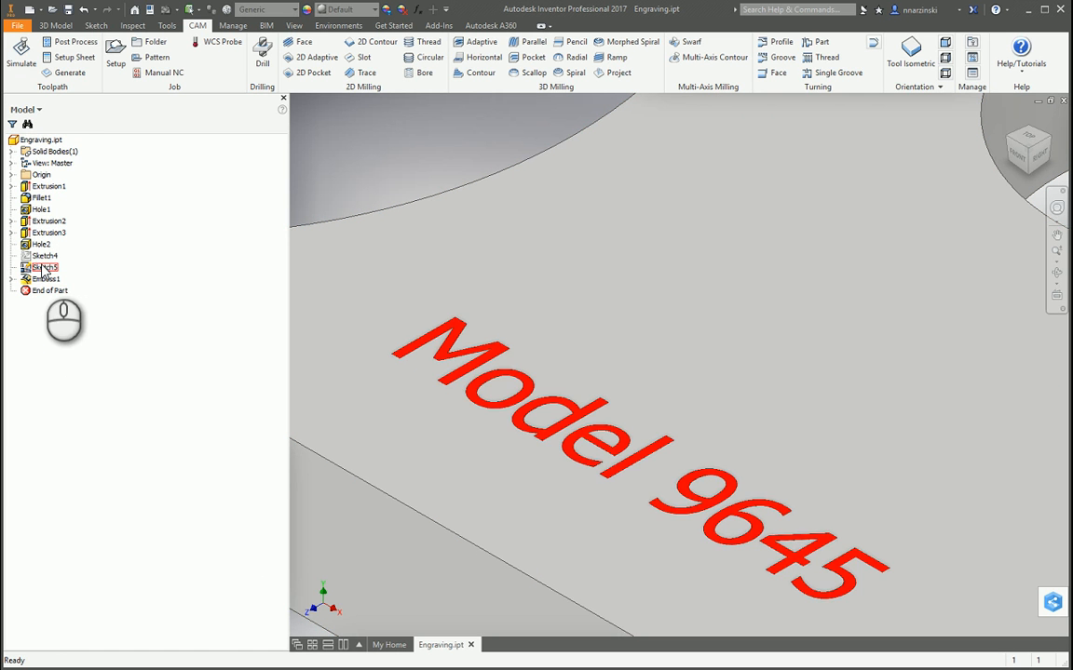
right_click(43, 267)
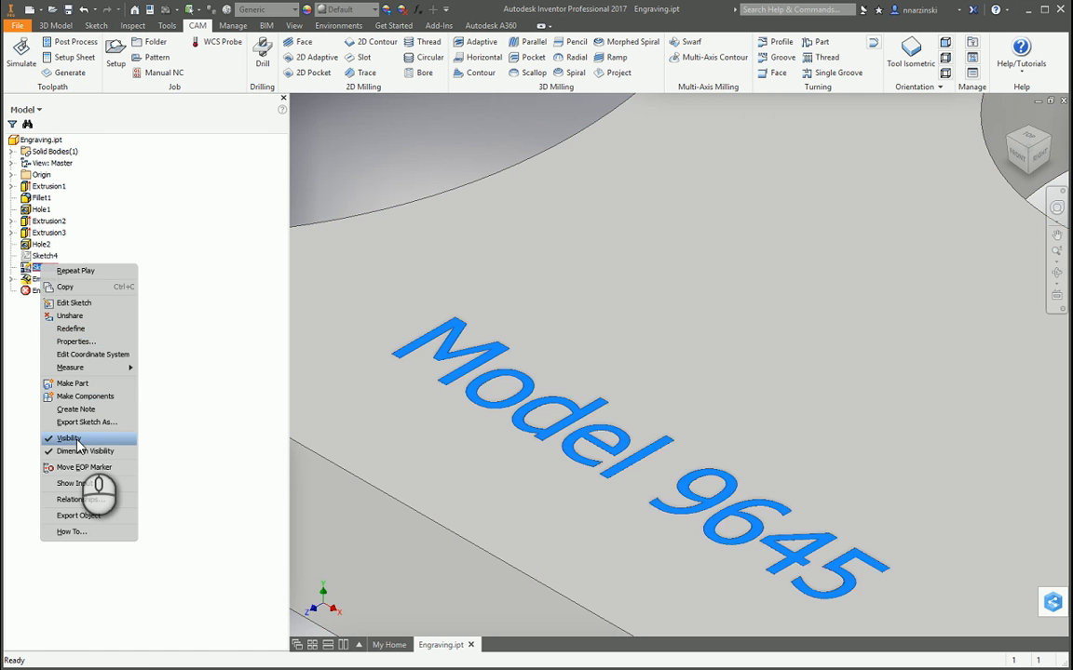
click(71, 439)
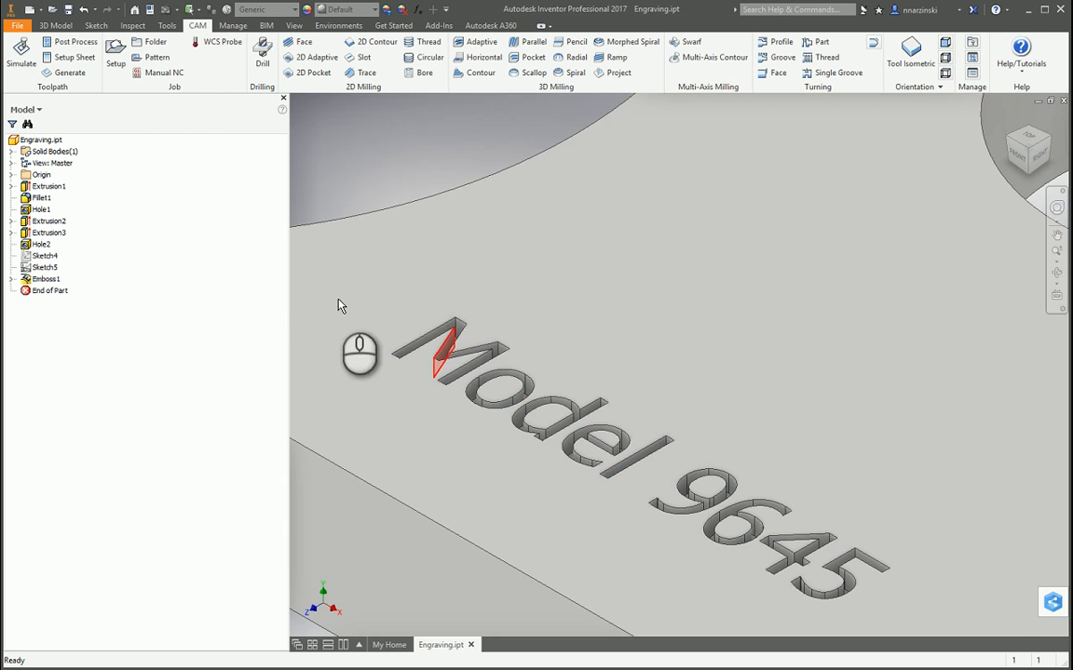
click(40, 109)
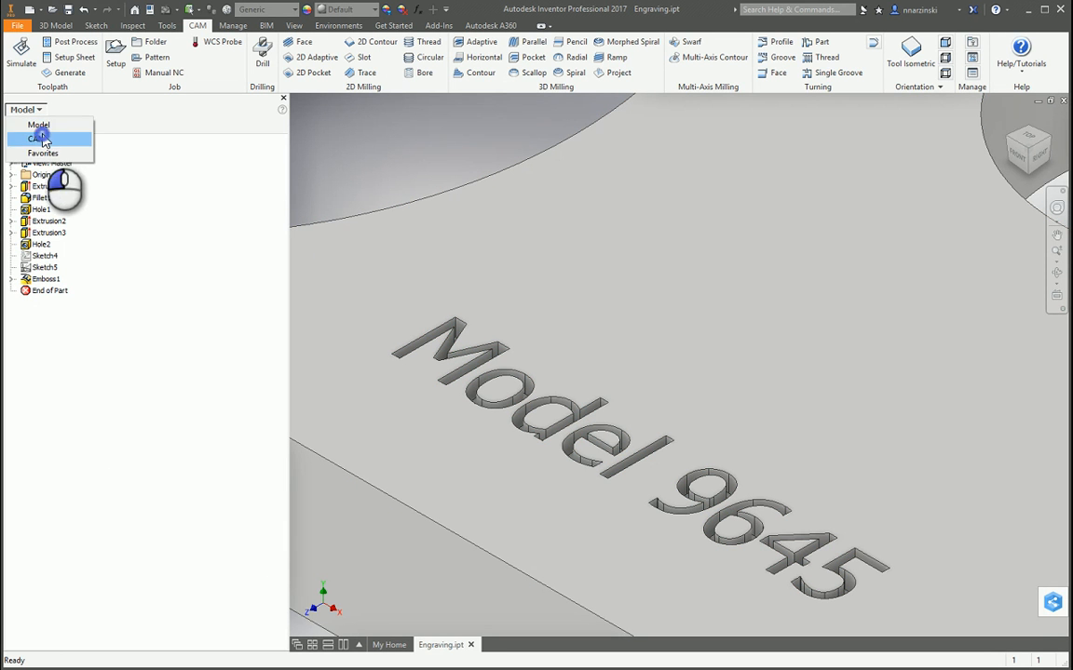
click(37, 138)
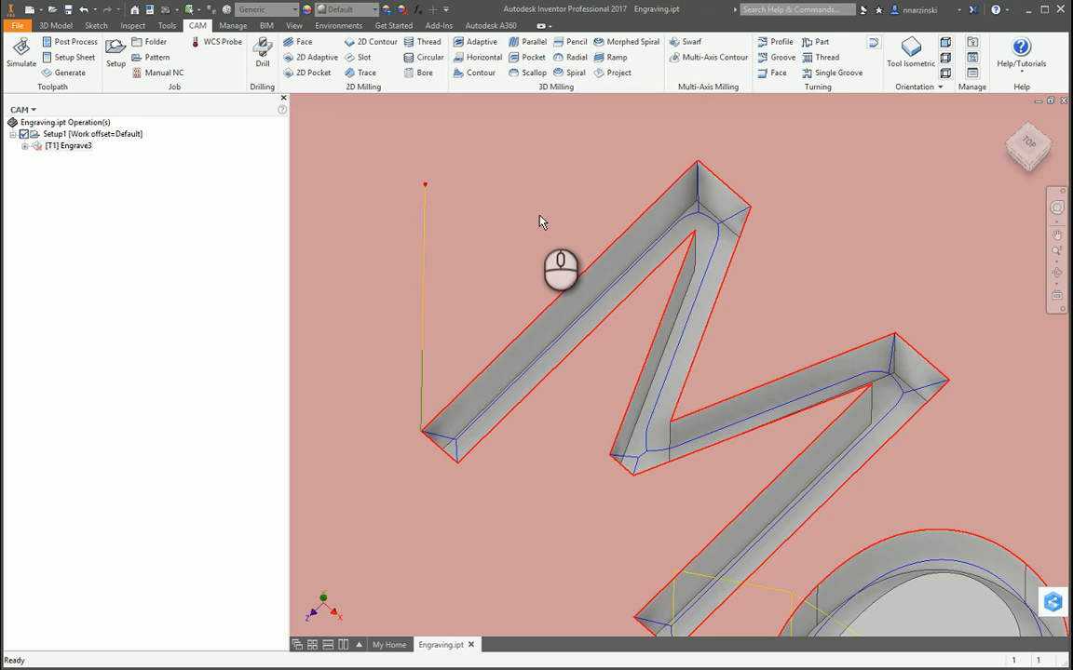
Step: Adjust the view of the part showing the embossed Model 9645 text on its top face
drag(560, 270, 670, 349)
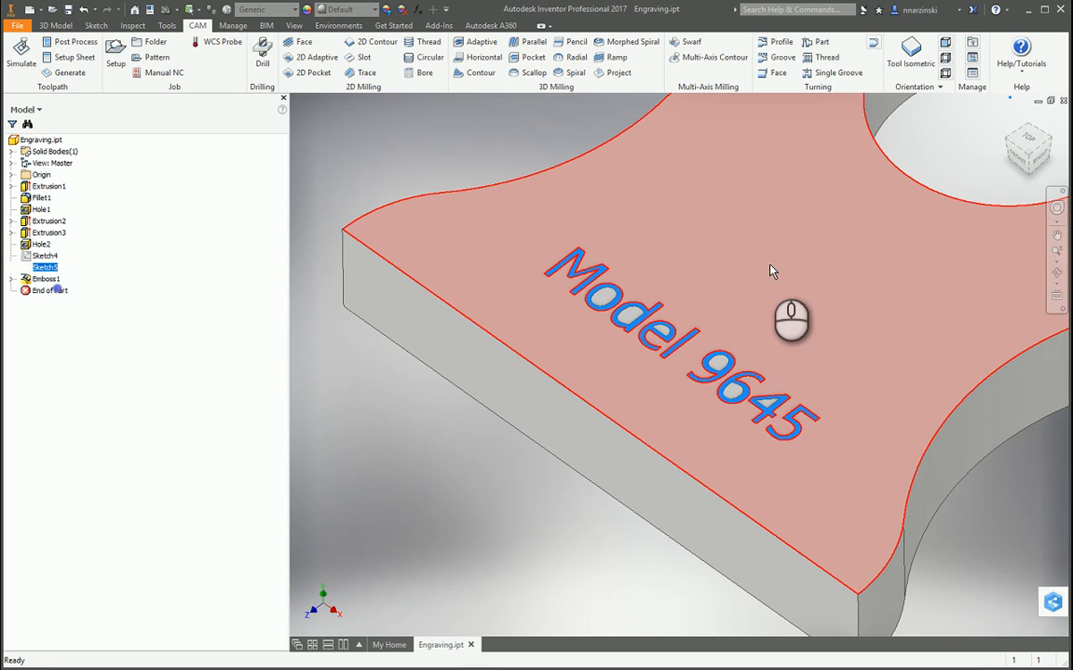
Step: Create a new sketch on the top face with Model 9645 text placed above the embossed lettering
right_click(792, 321)
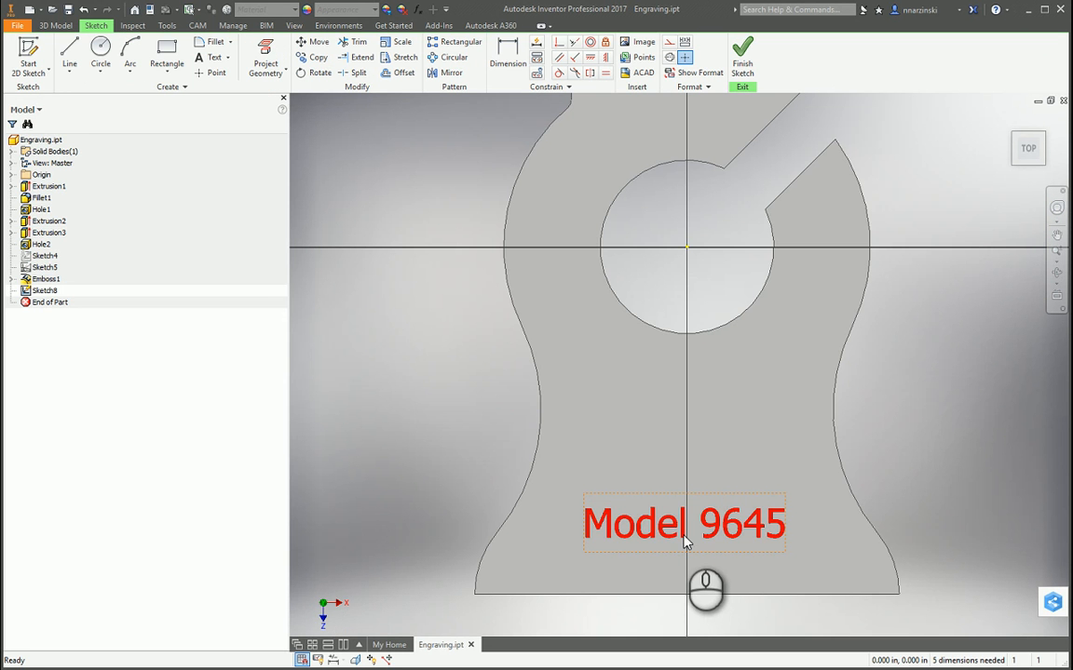
click(743, 56)
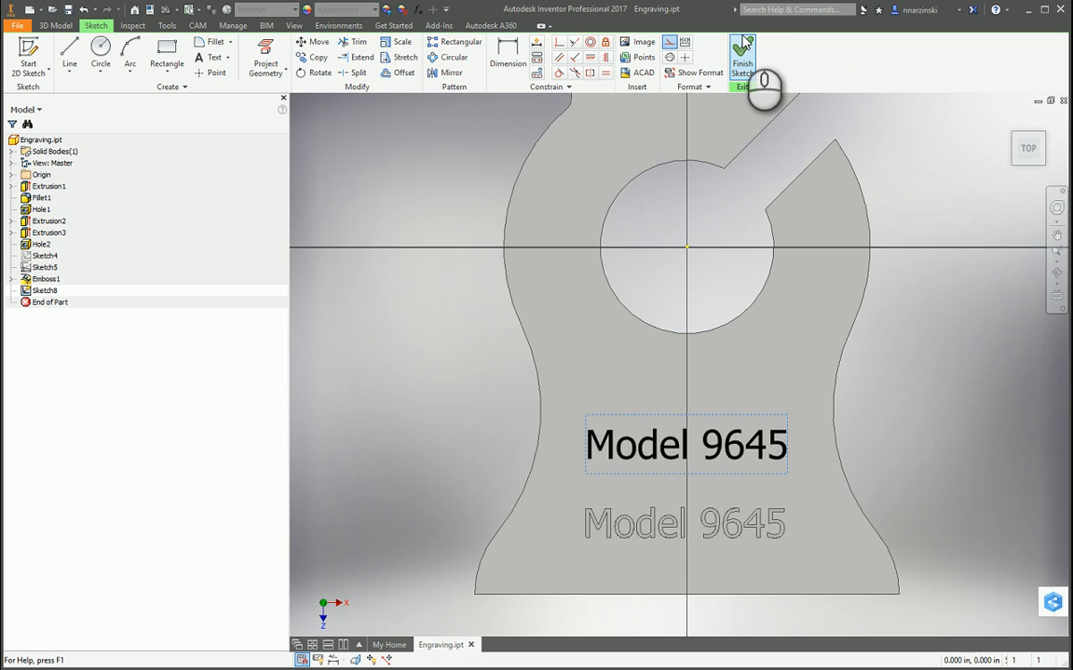
click(742, 56)
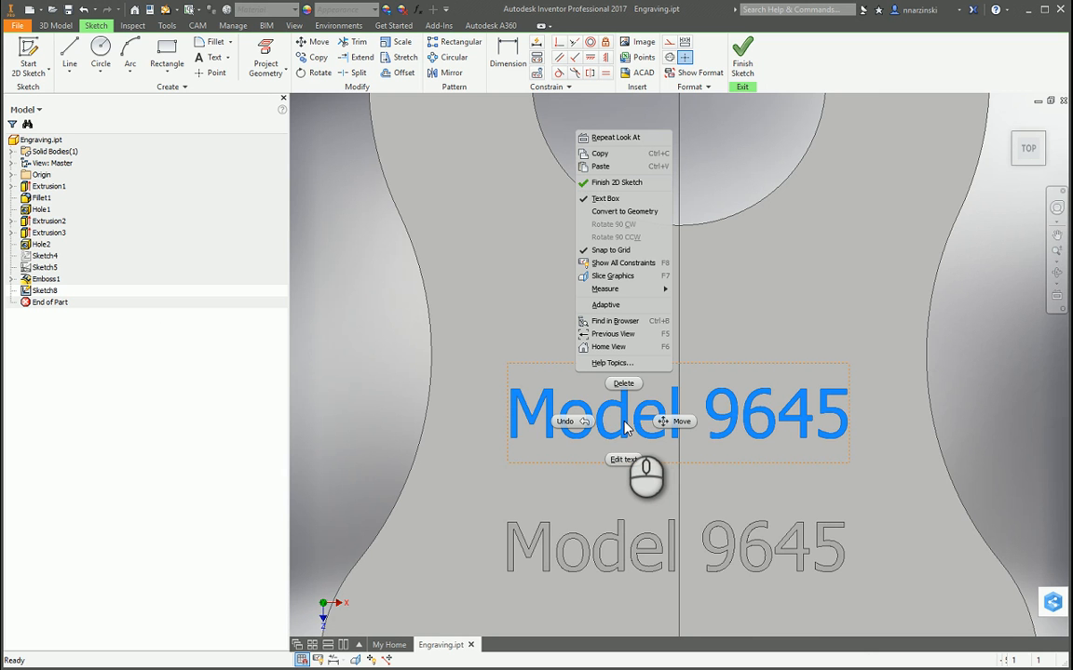
mouse_move(624, 211)
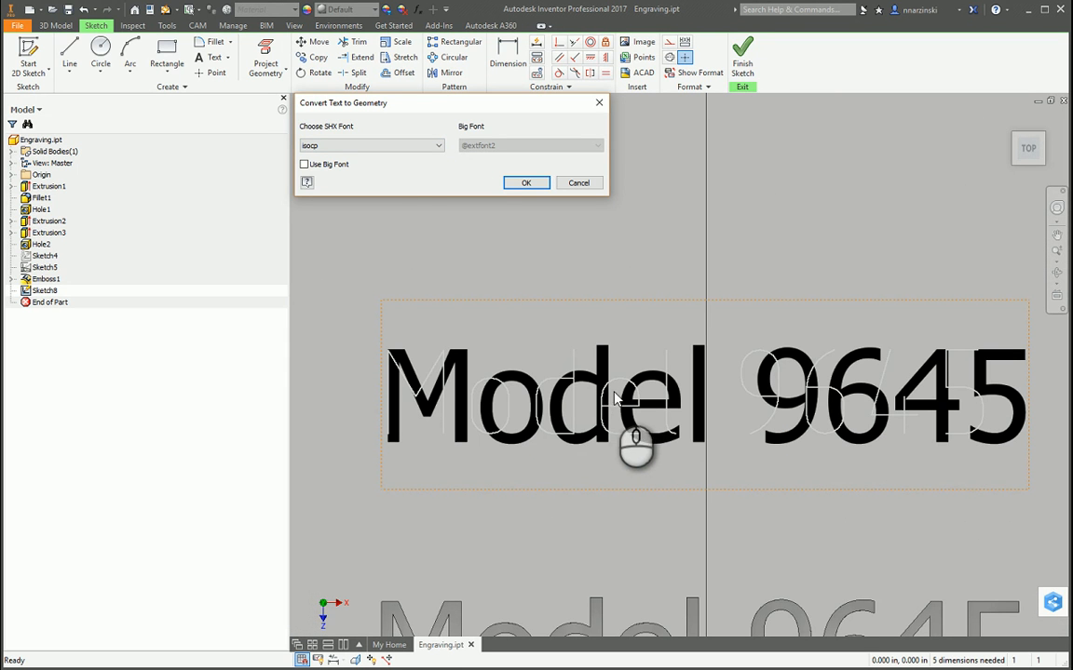
Step: Convert the Sketch8 Model 9645 text to single-line geometry using the isocp SHX font
click(371, 146)
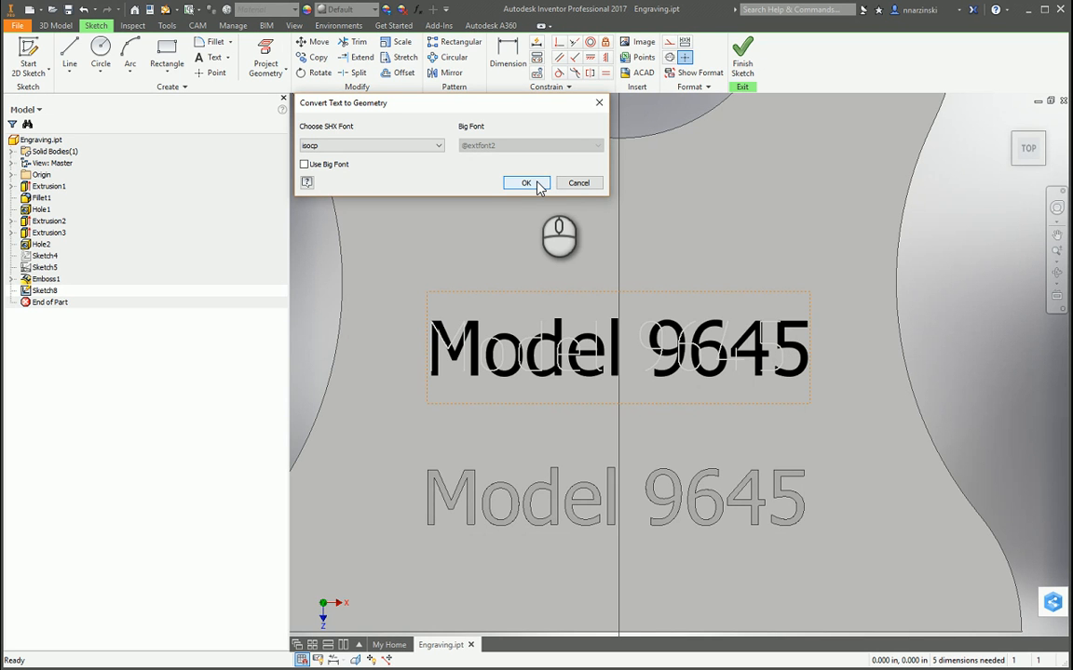
click(526, 182)
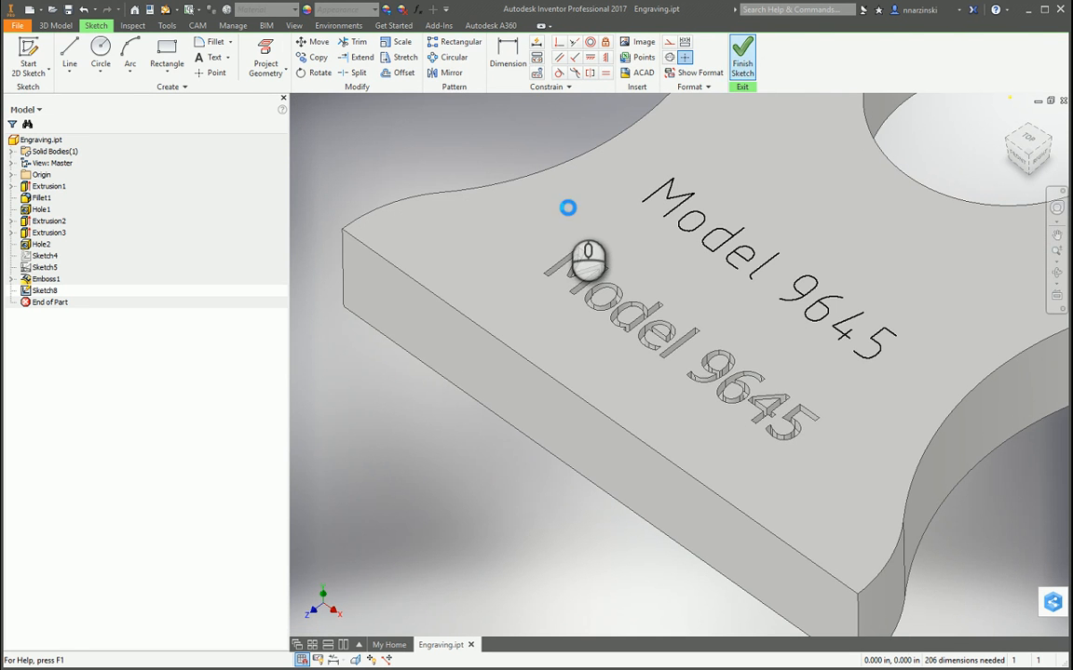
Step: Finish the sketch, start a 2D Trace operation and go to its geometry selection for the single-line curves
click(197, 25)
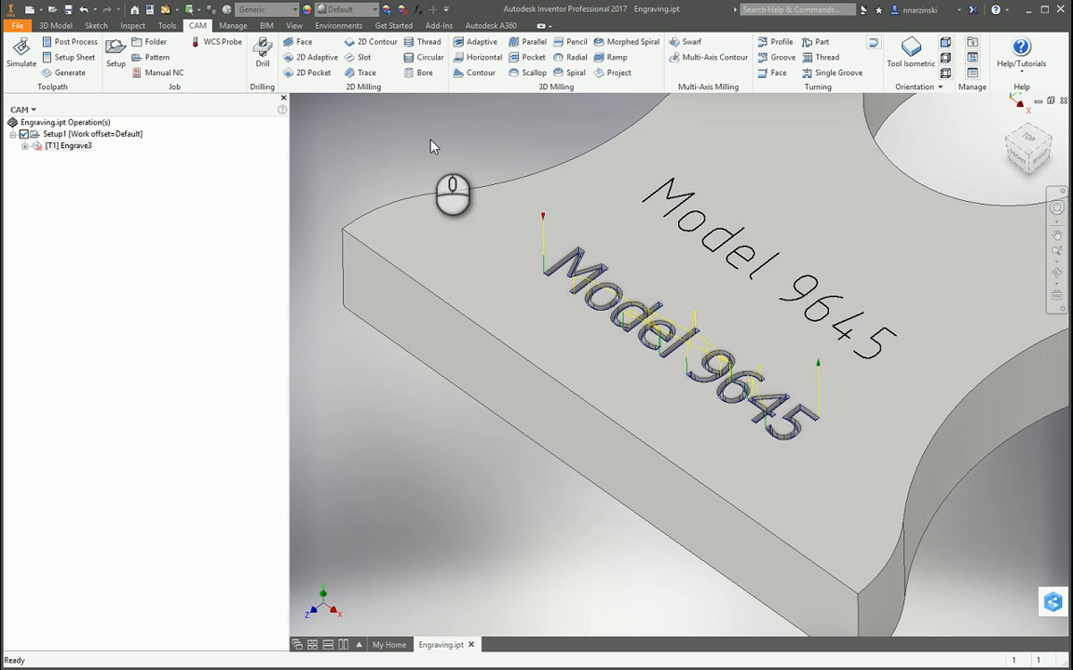
click(366, 73)
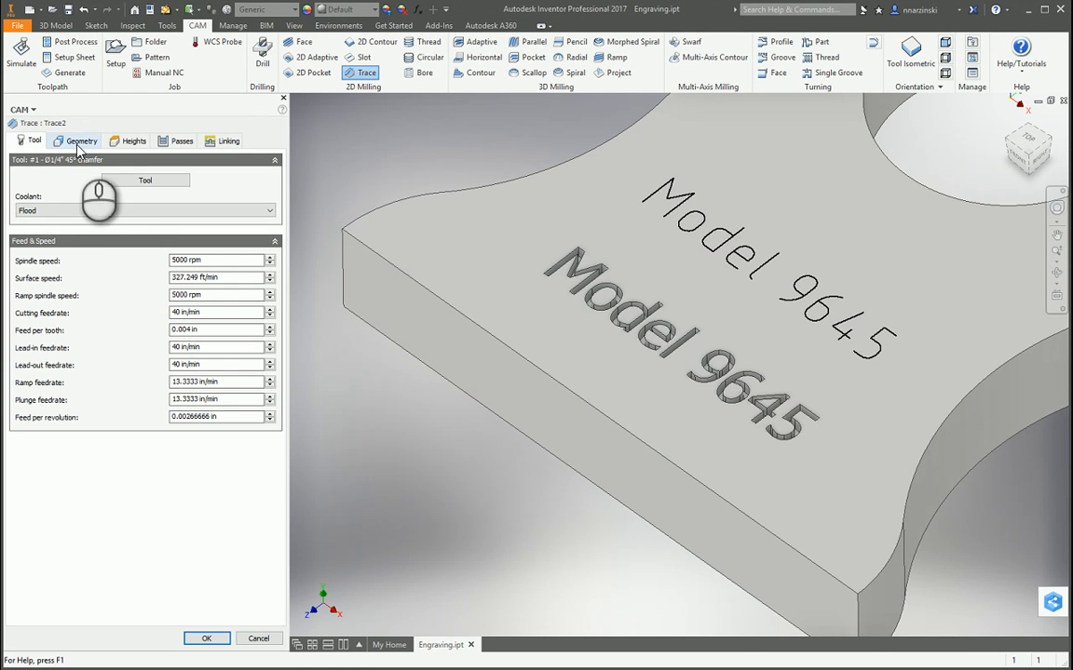
click(82, 141)
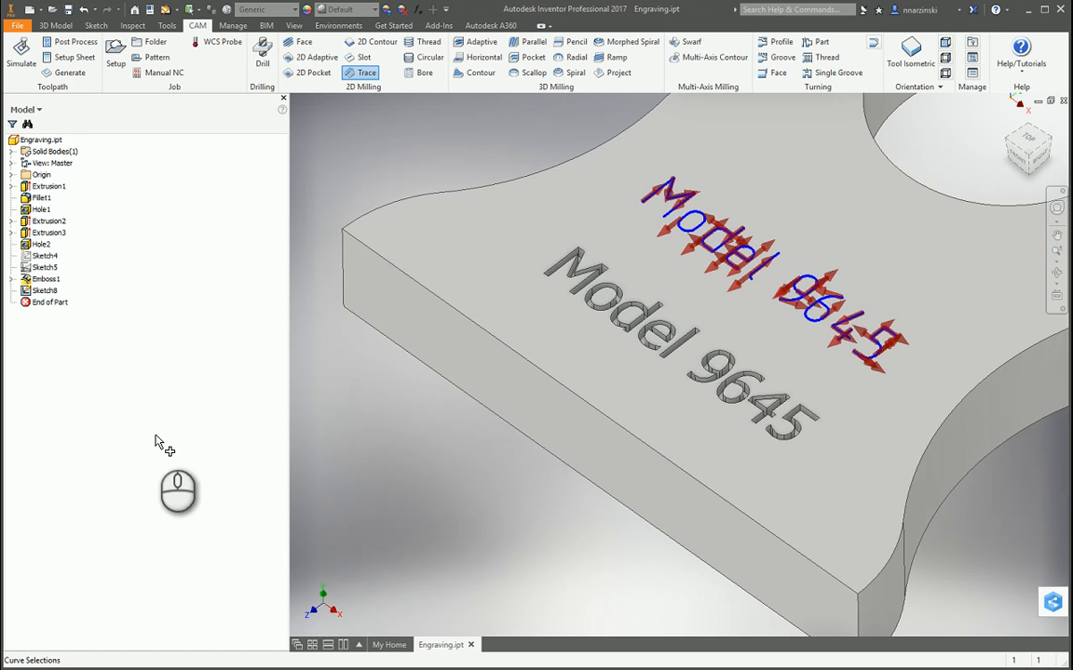
mouse_move(153, 258)
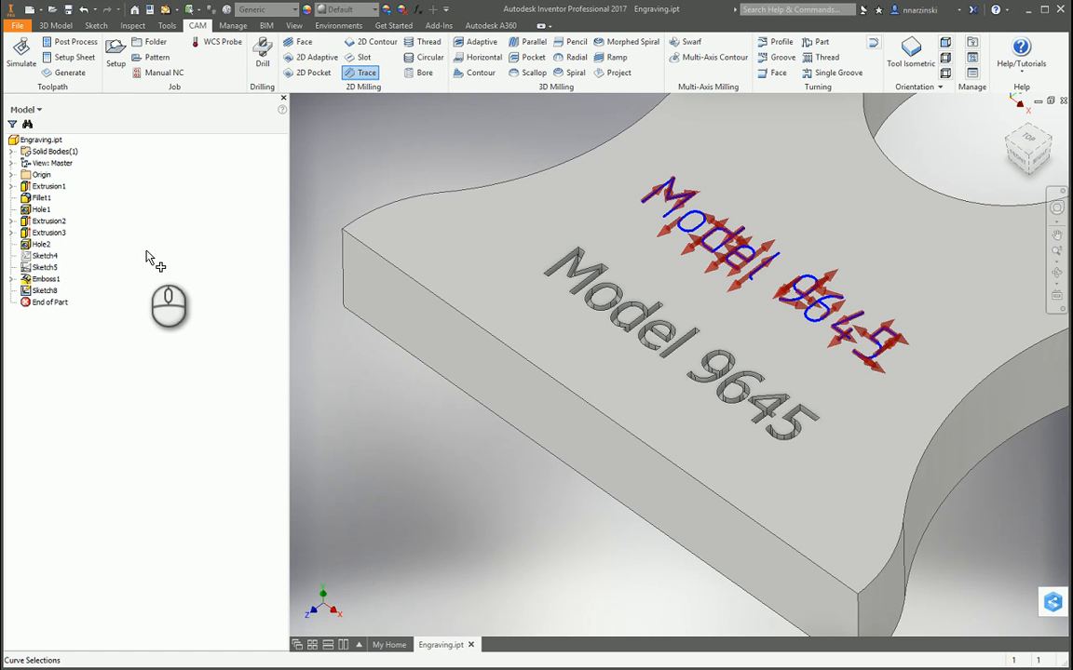
Step: Review Passes, set Linking retraction policy to Shortest path and accept the operation as Trace2
click(26, 109)
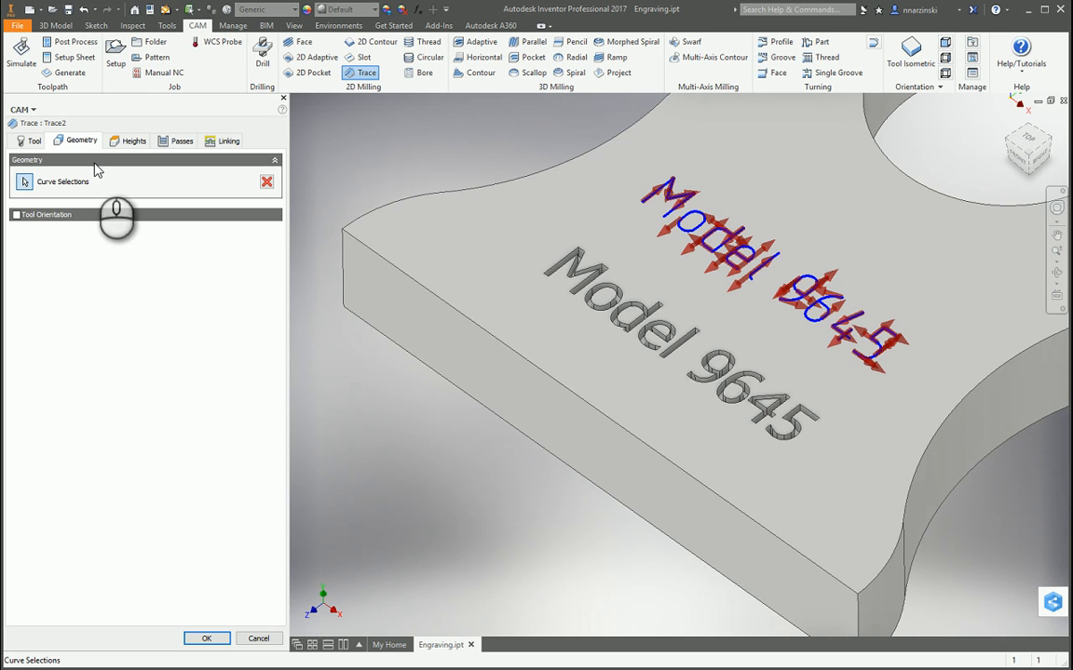
mouse_move(170, 154)
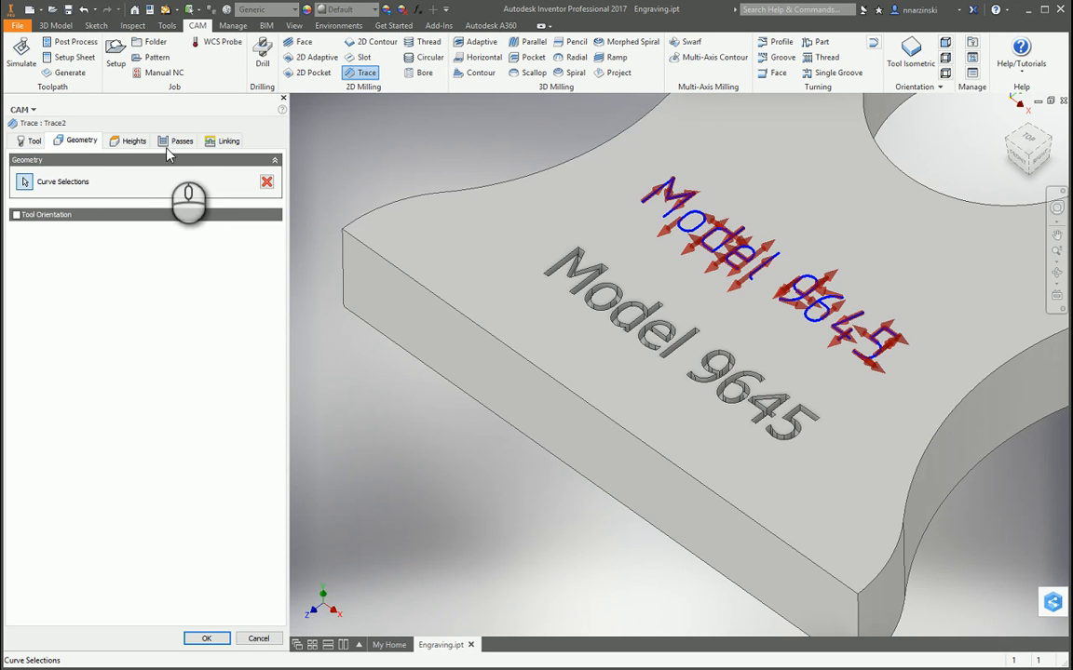
click(181, 141)
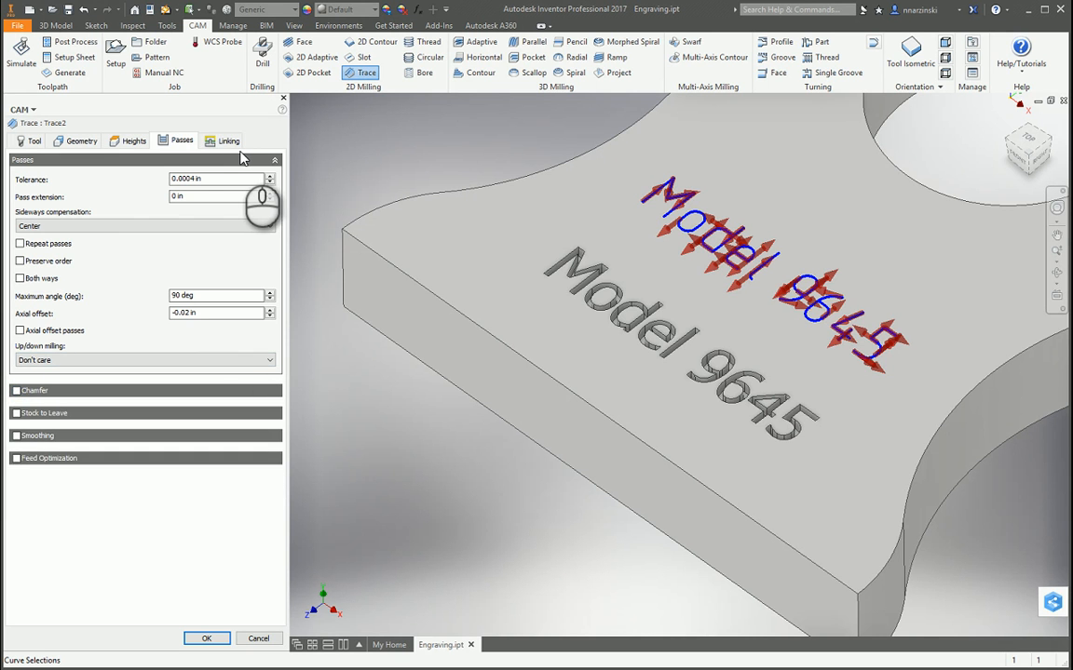
click(228, 141)
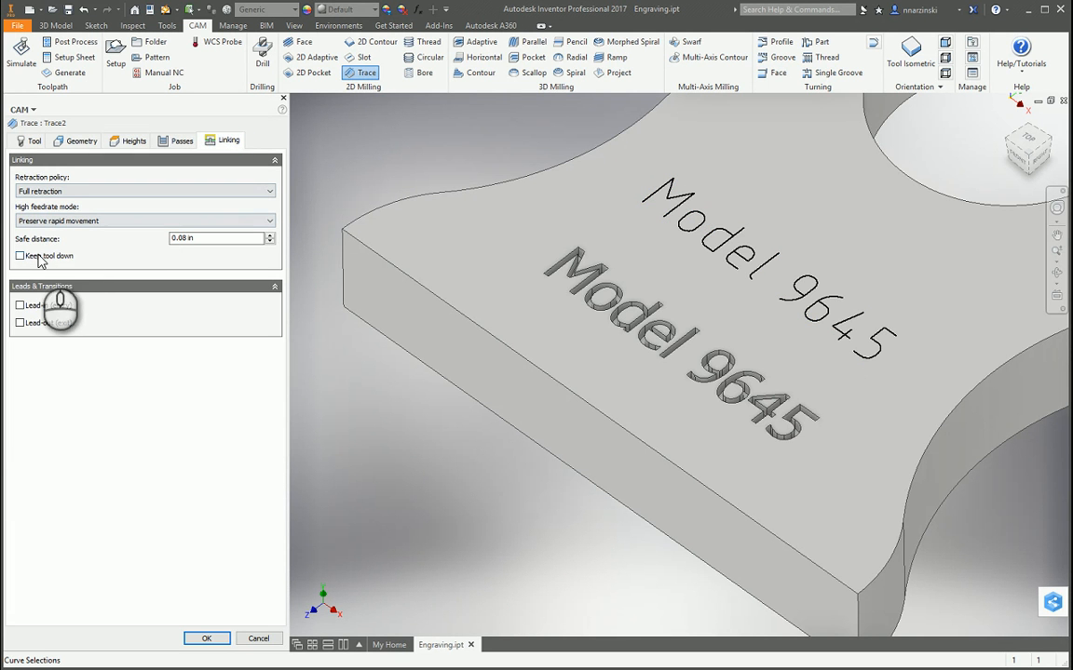
mouse_move(45, 261)
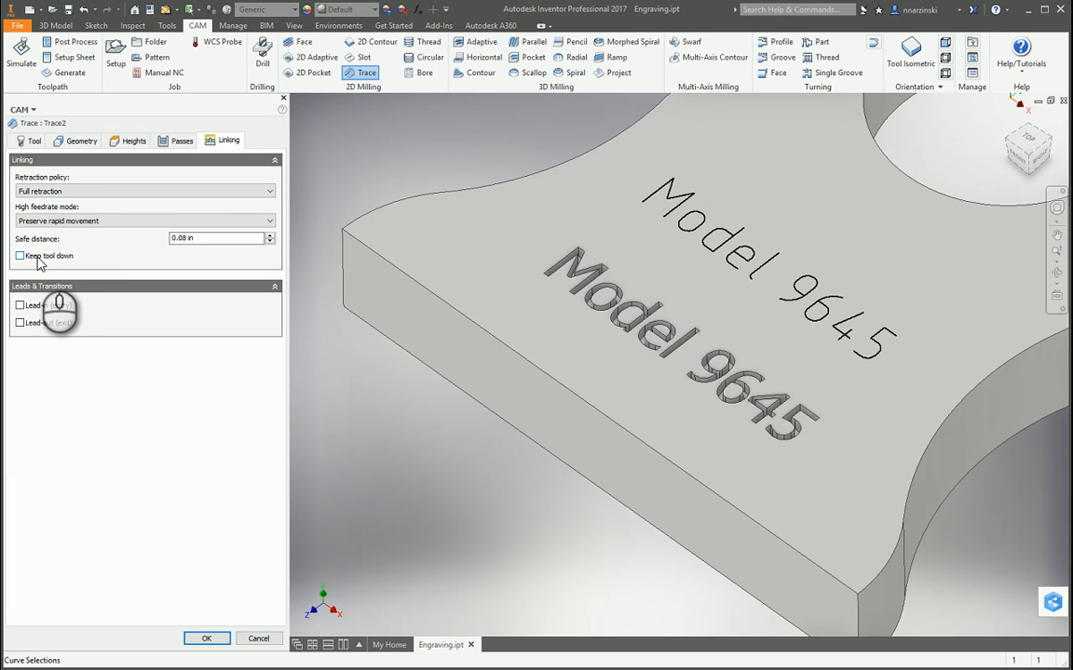
mouse_move(44, 260)
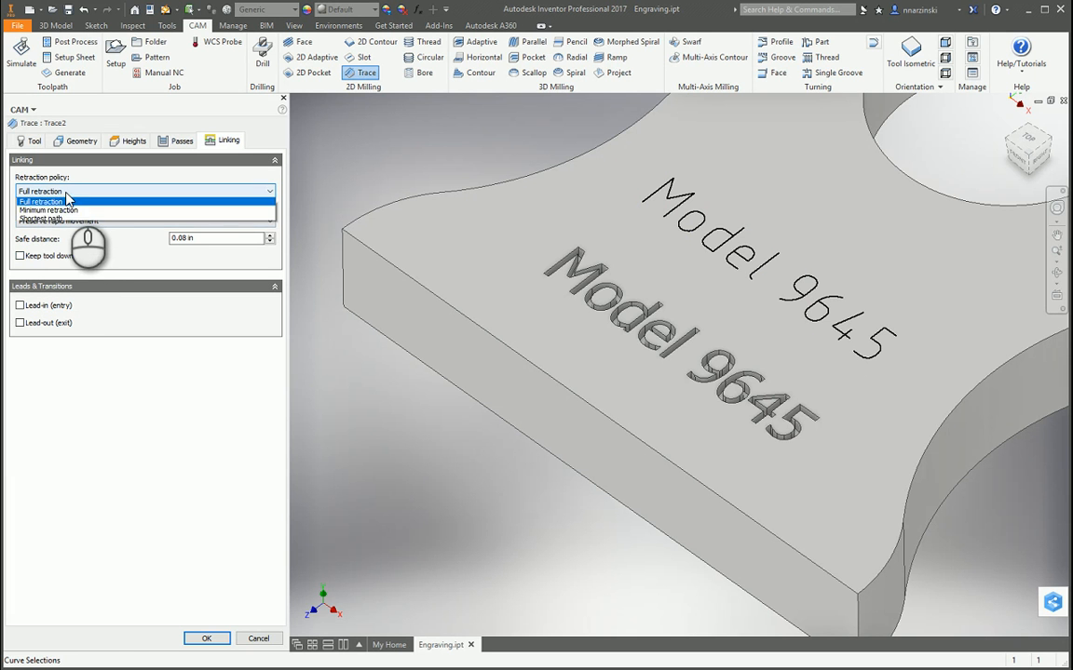
click(56, 221)
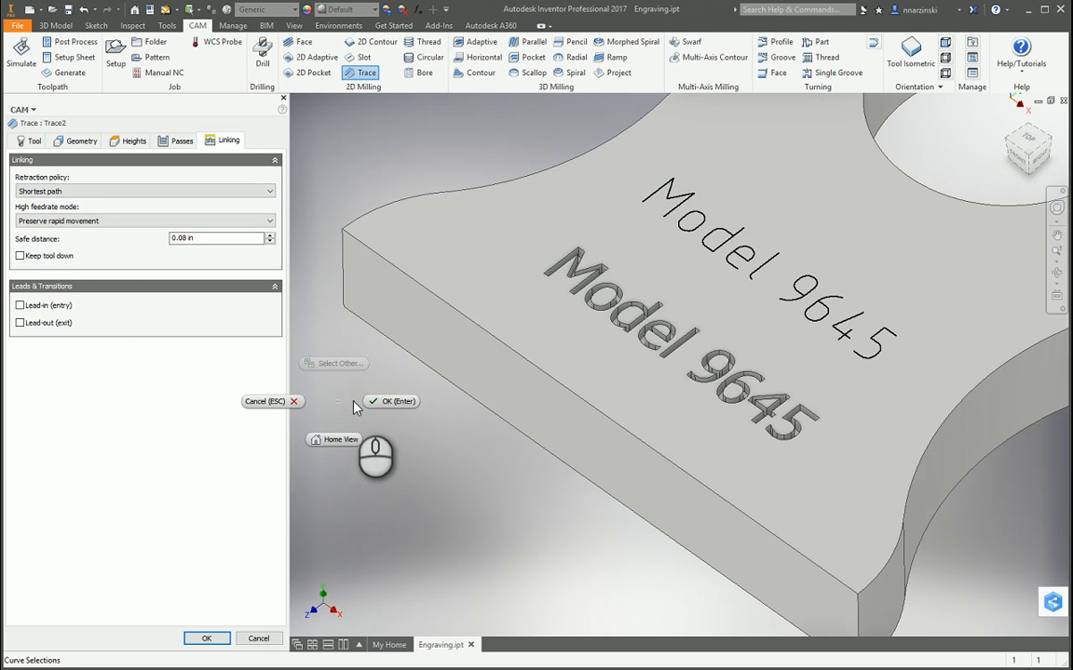
click(392, 400)
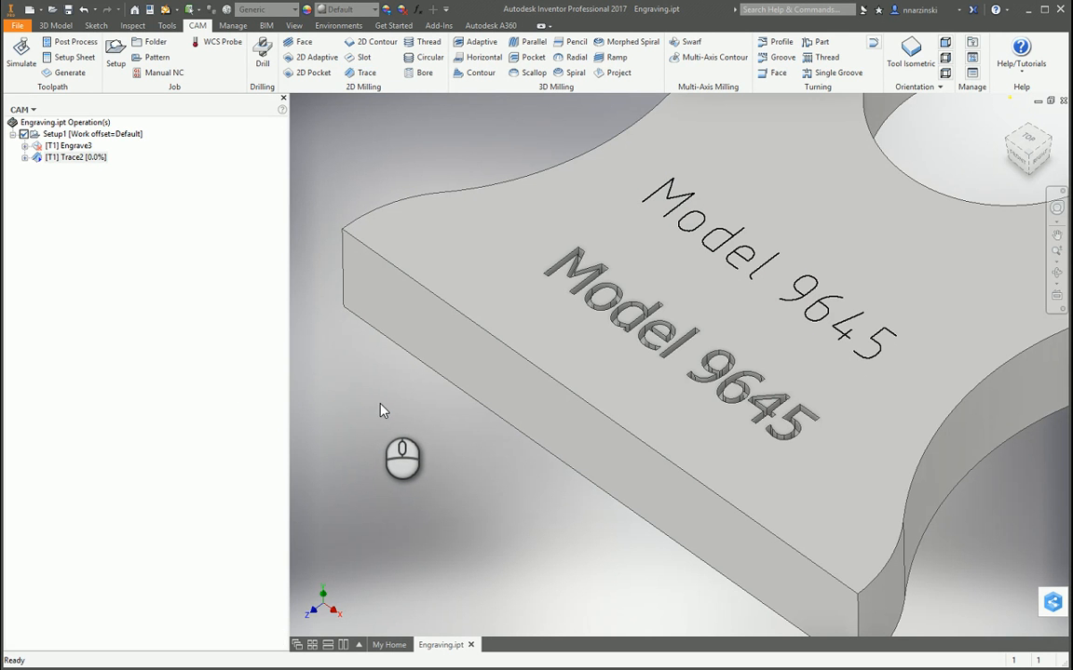
Step: Launch Simulate and play the cutting simulation of the Trace2 toolpath
click(77, 156)
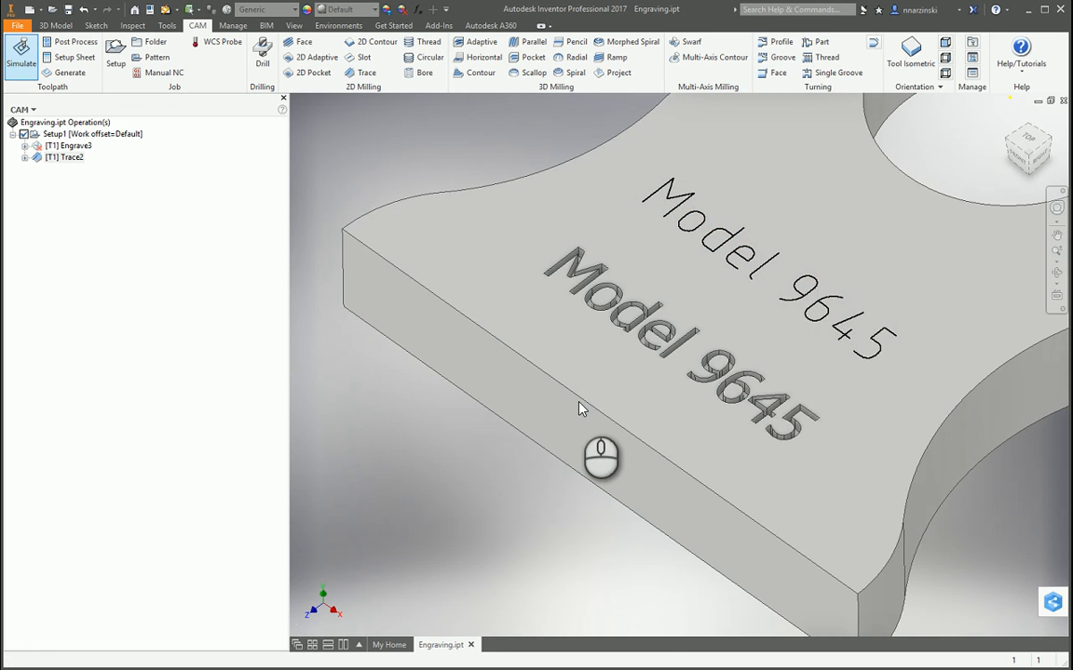
click(21, 54)
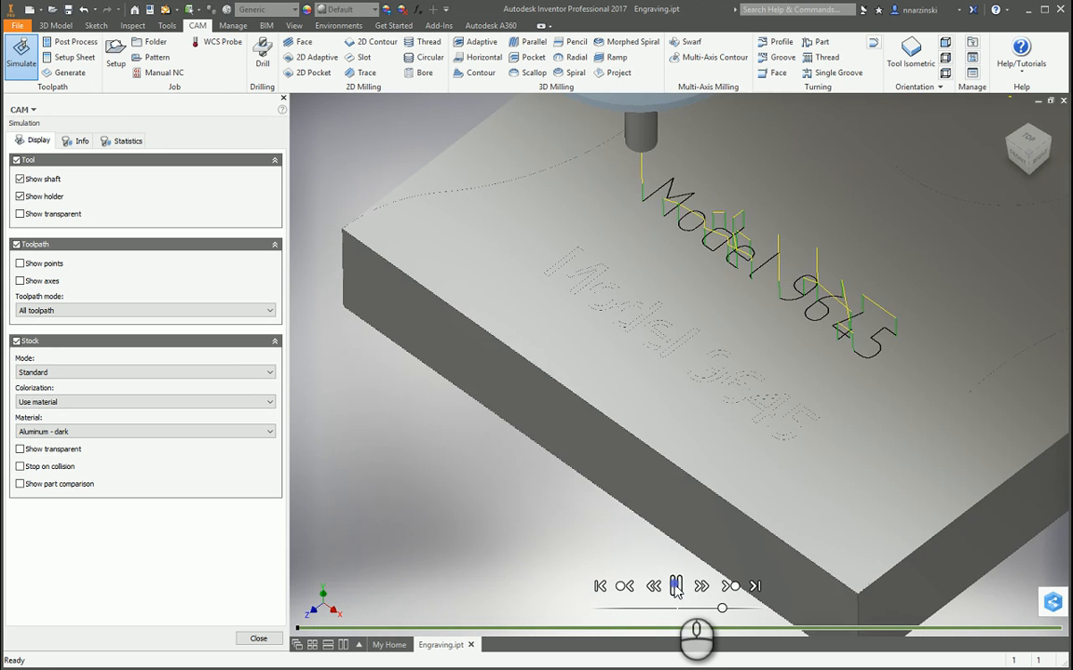
click(675, 586)
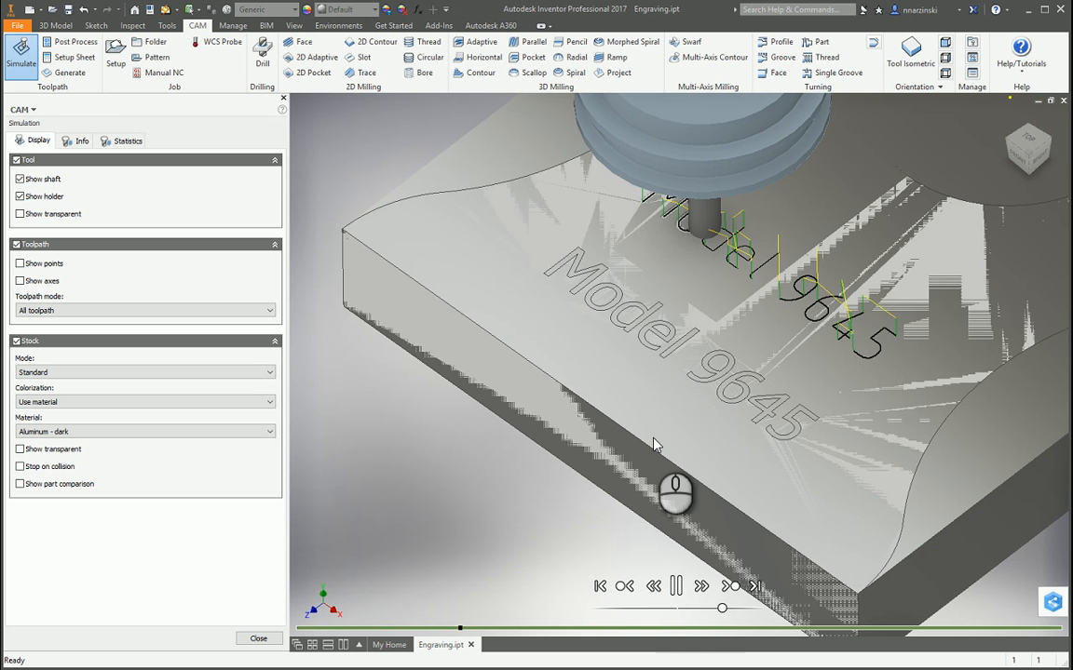